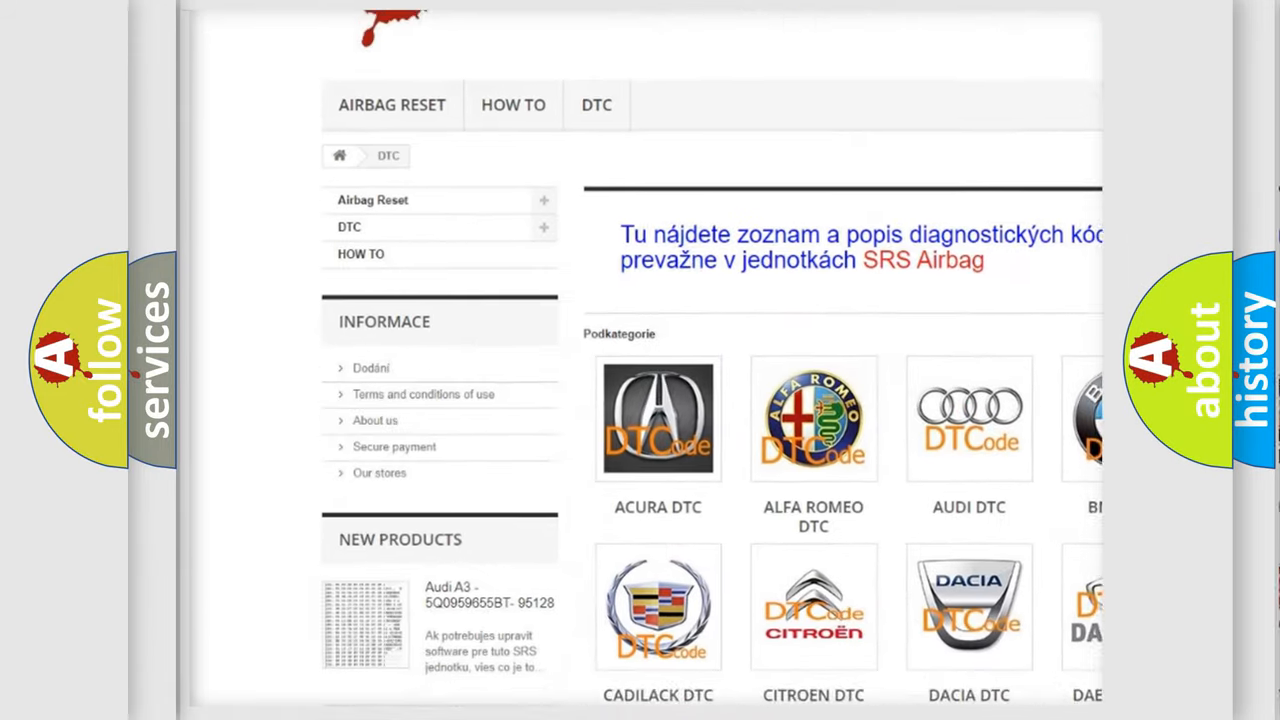
scroll("down", 3)
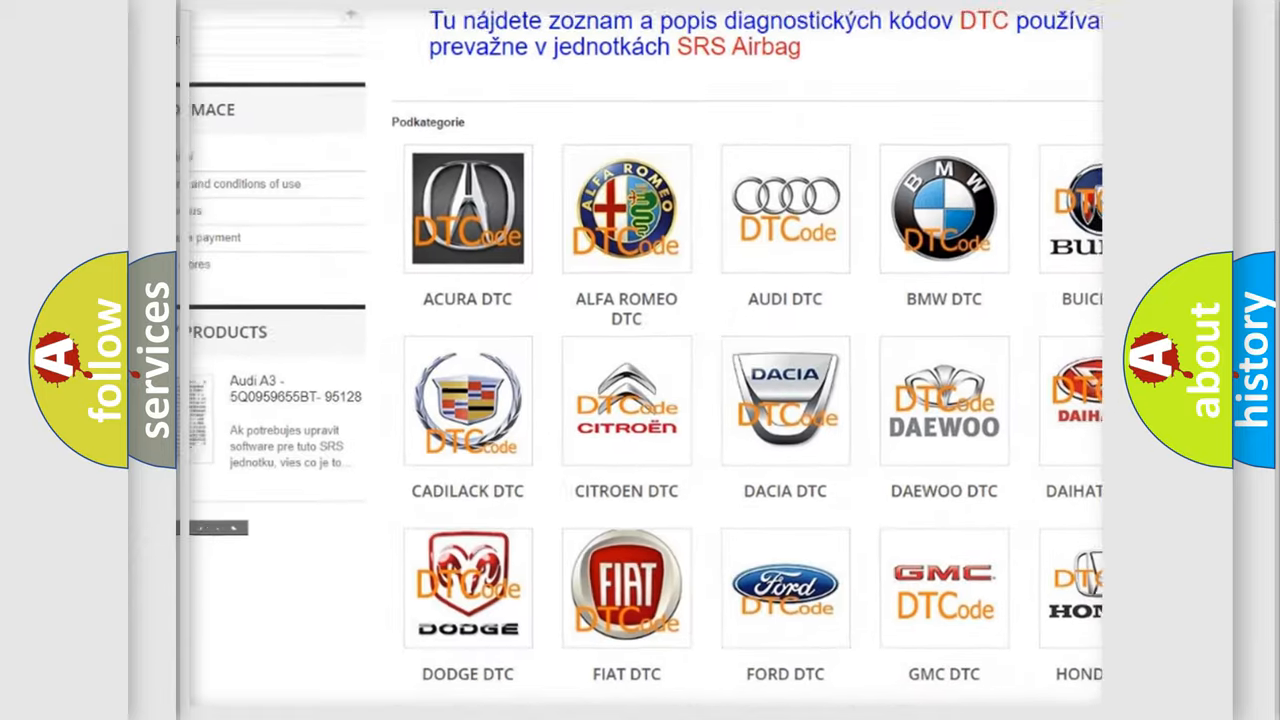